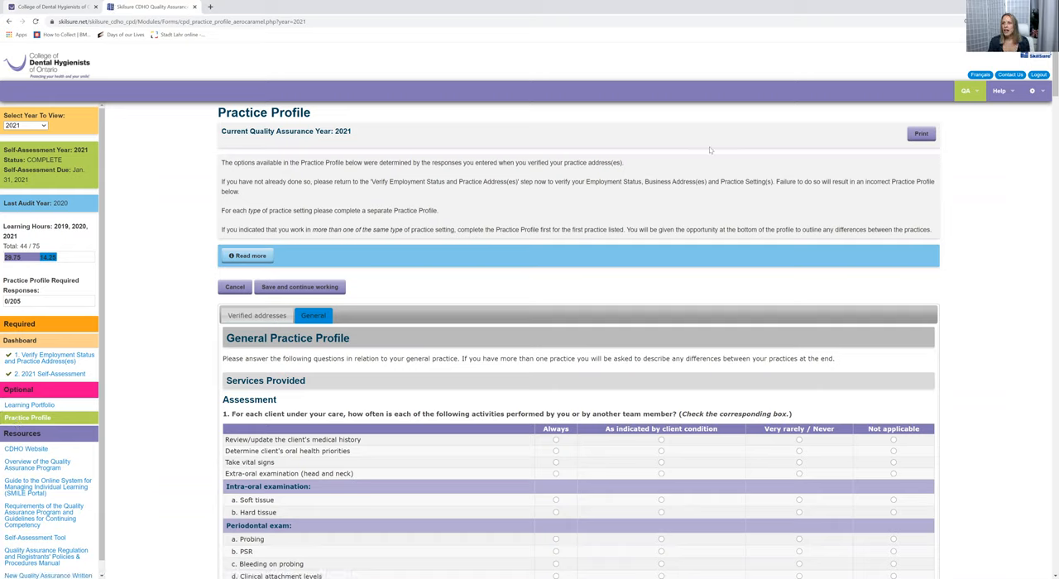
mouse_move(954, 144)
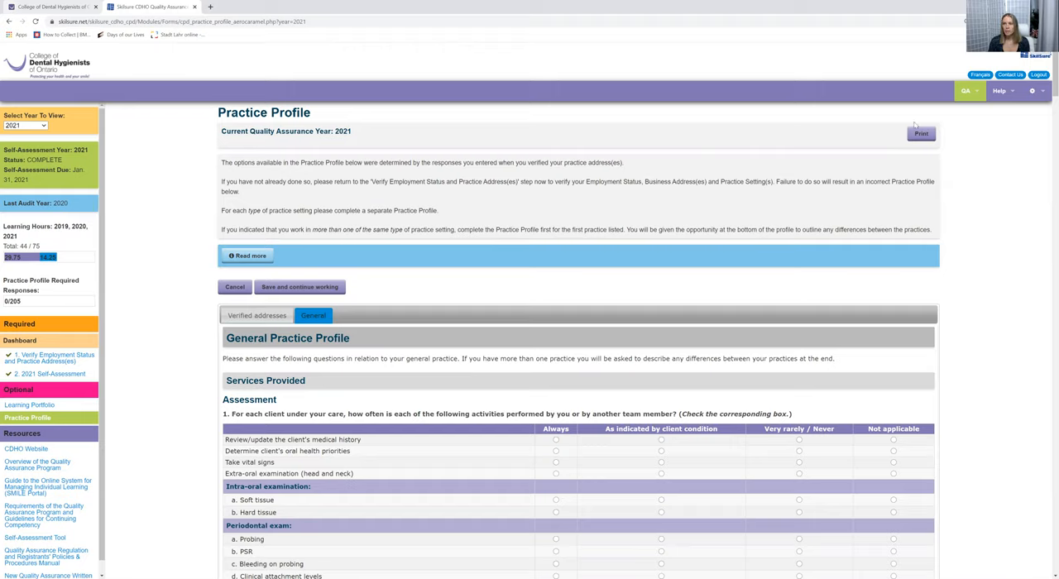
mouse_move(902, 132)
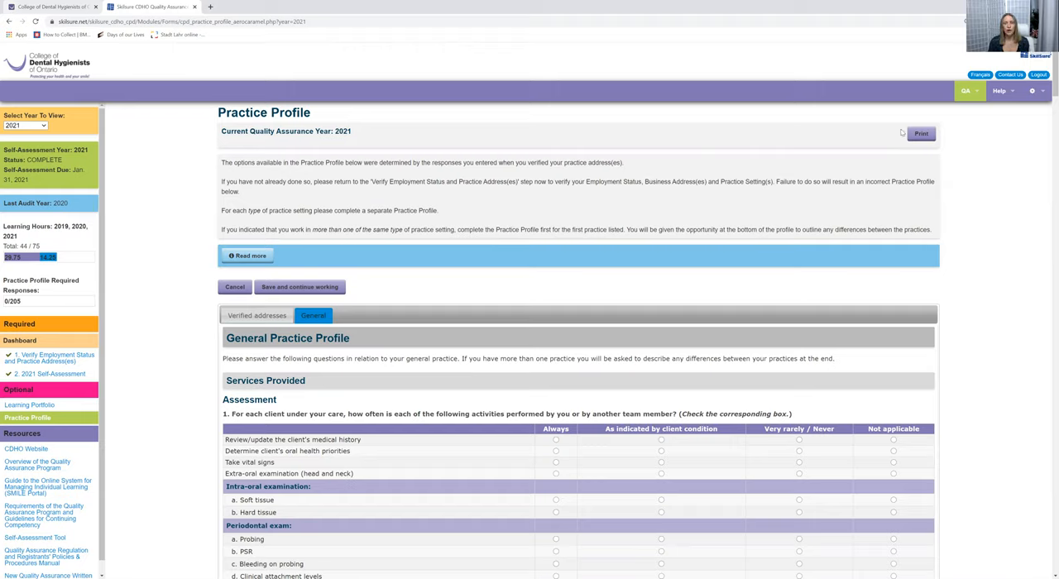
mouse_move(889, 128)
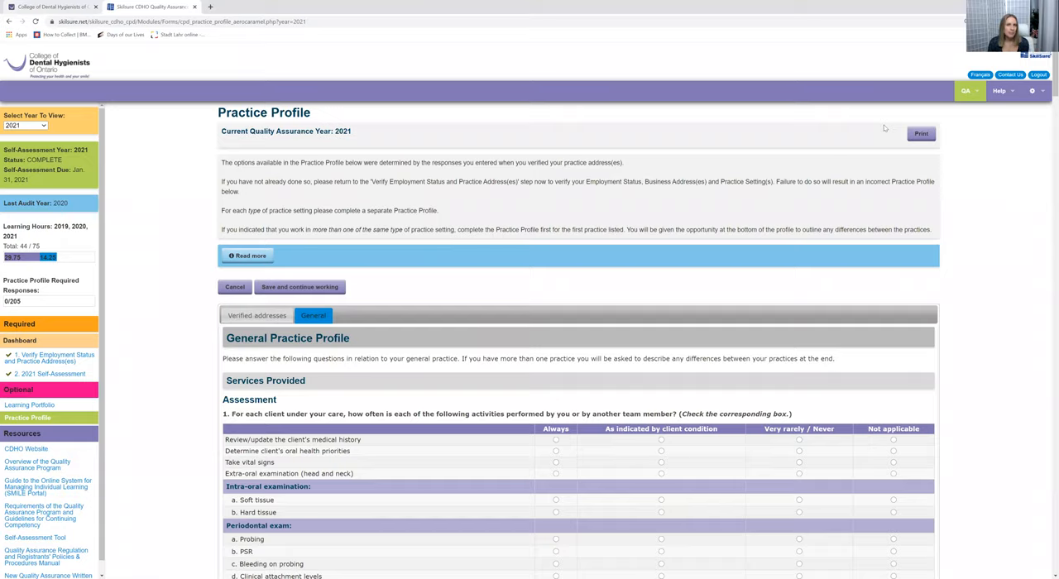
Step: Print the 2021 Practice Profile page to load Chrome's 18-page landscape print preview
click(920, 133)
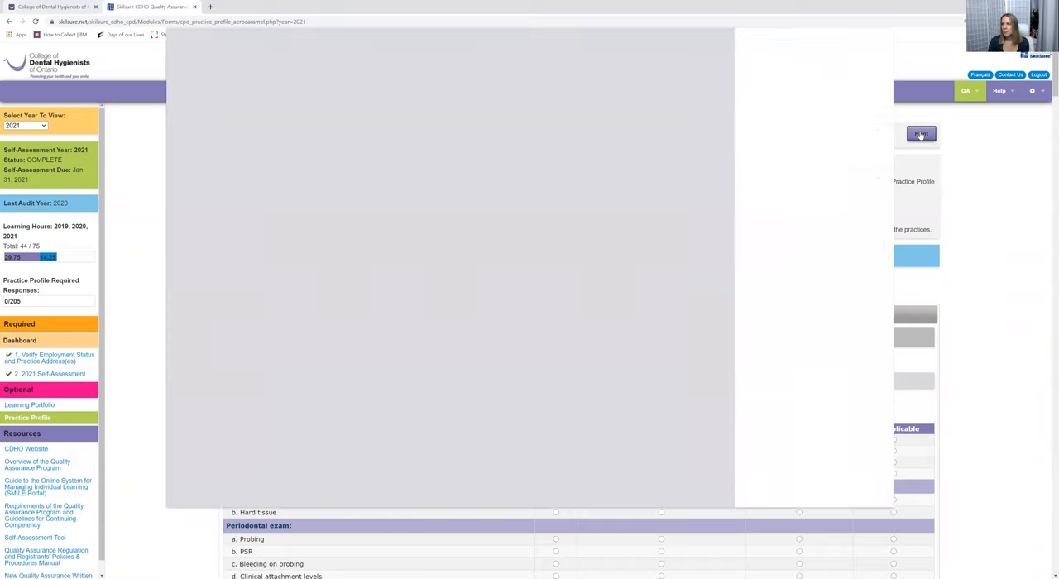
click(921, 134)
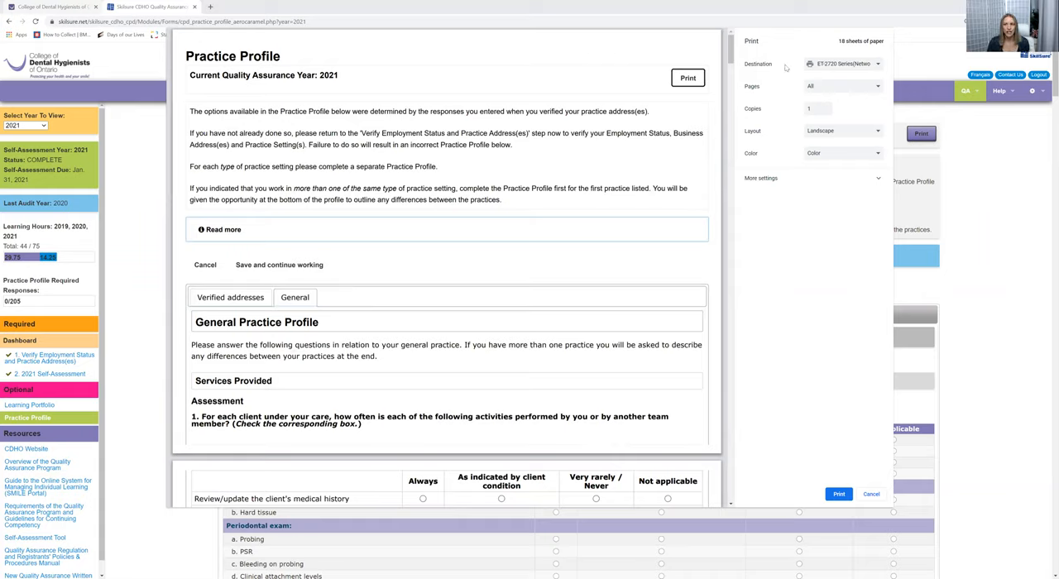
mouse_move(829, 75)
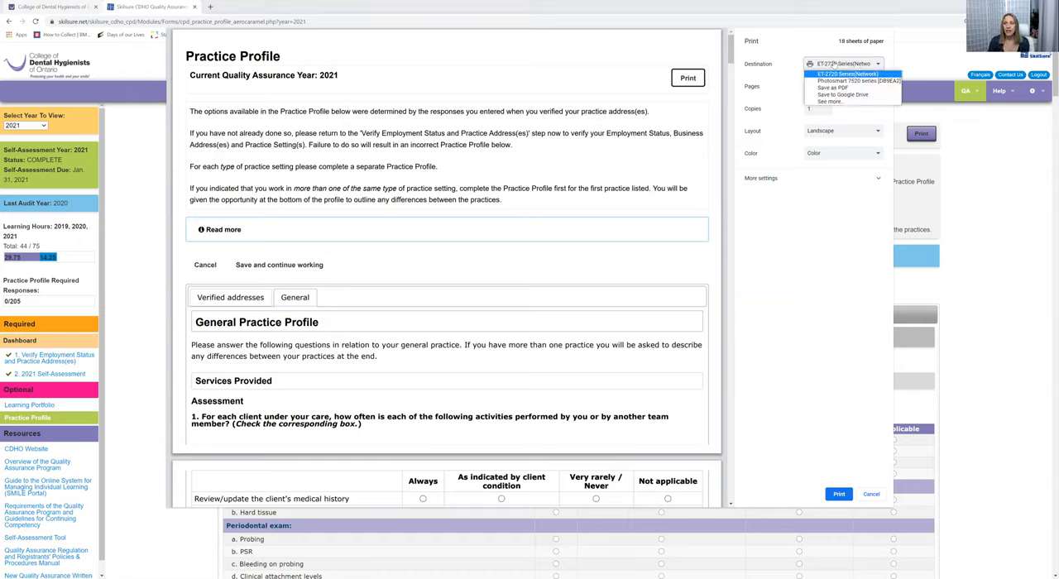
Step: Choose Save as PDF as the print destination, reselecting it from the Destination dropdown
click(834, 87)
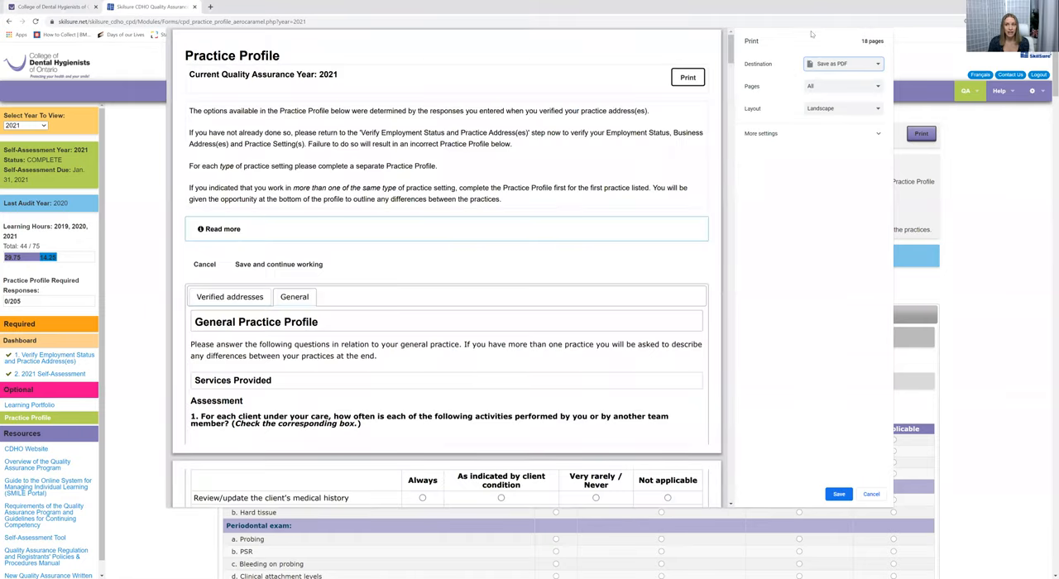
click(842, 63)
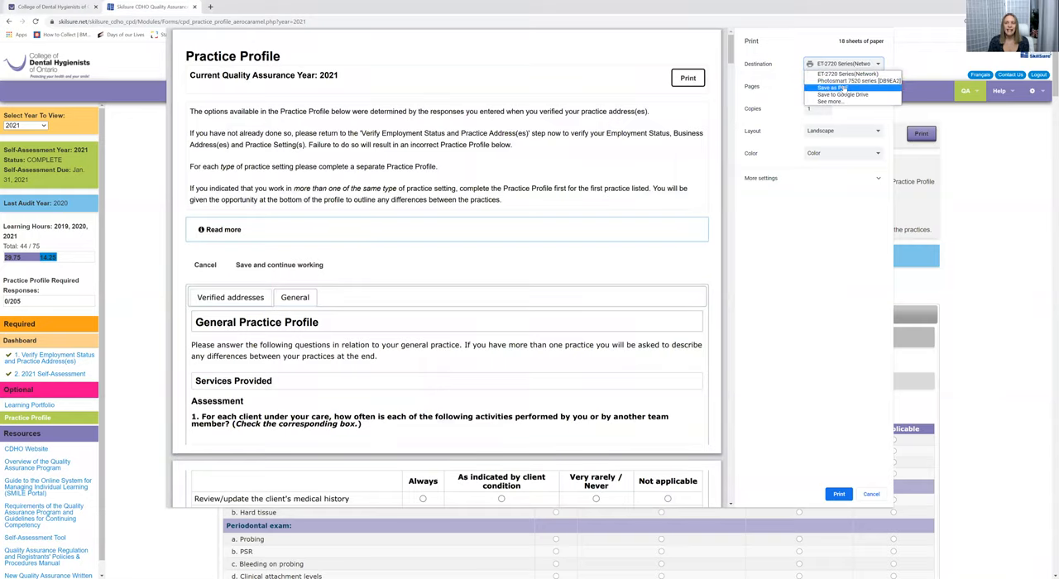
click(842, 88)
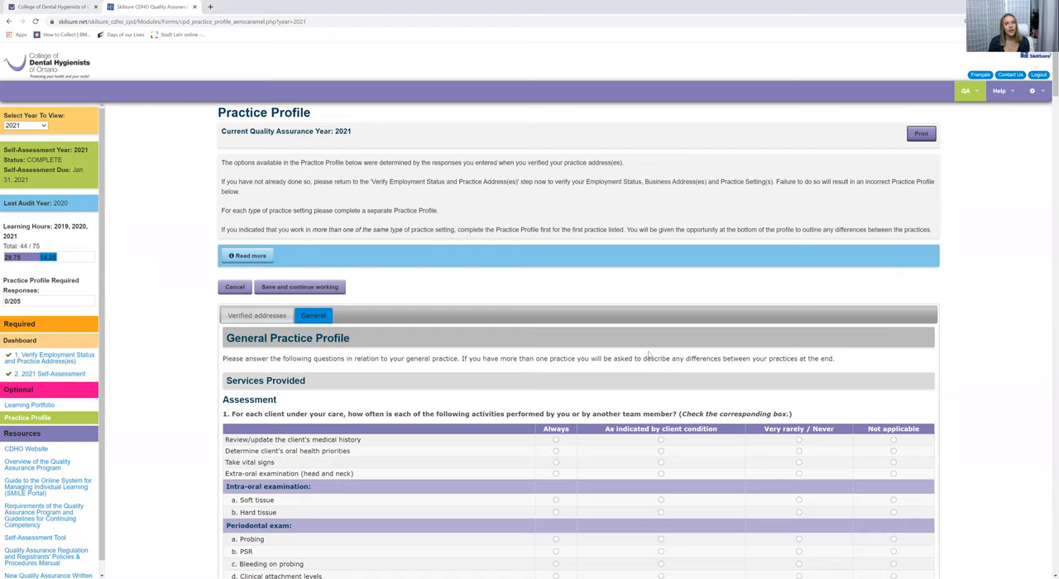
mouse_move(571, 330)
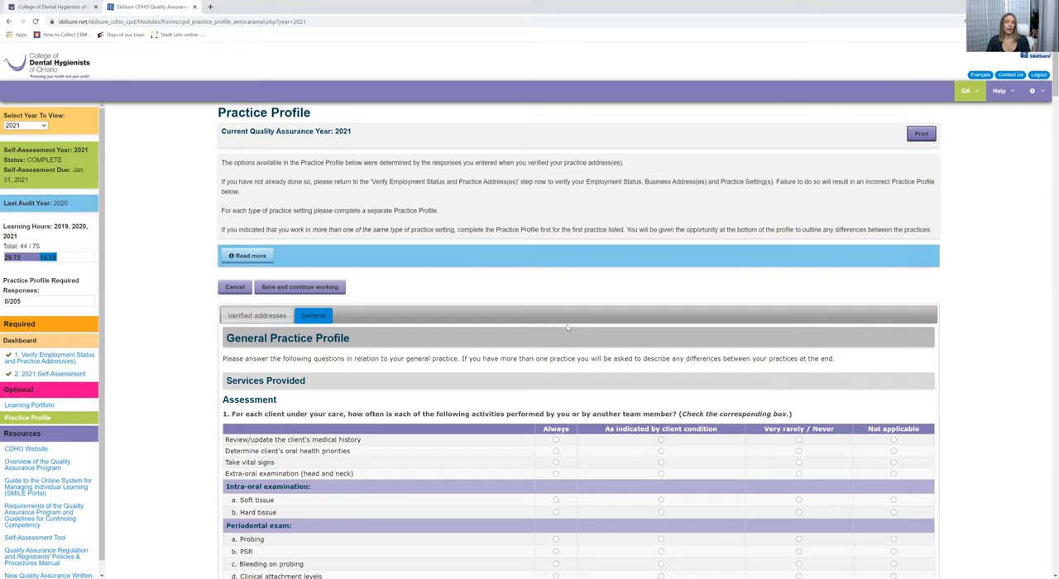
mouse_move(546, 314)
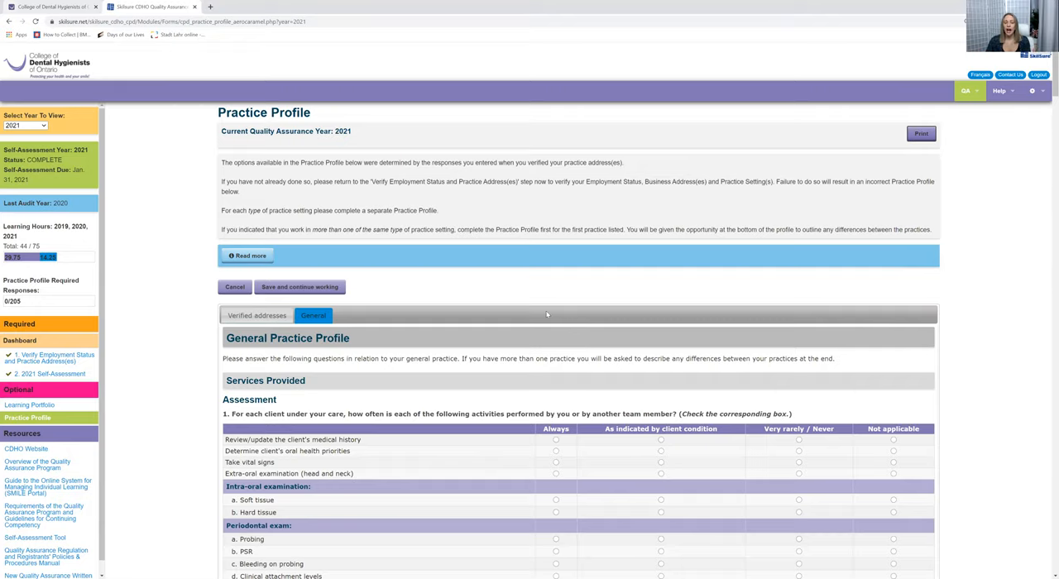
scroll(down, 3)
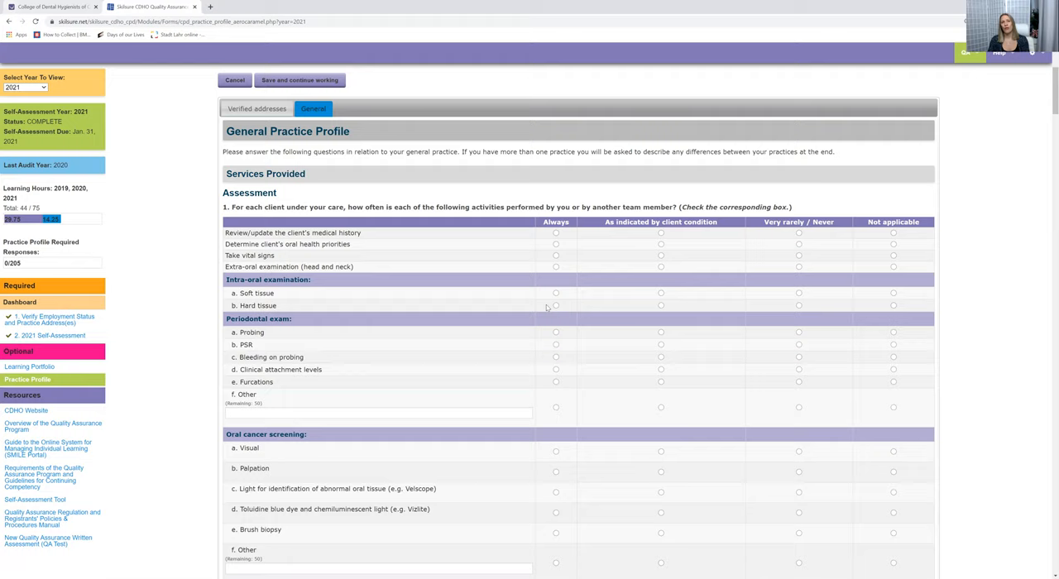
mouse_move(515, 334)
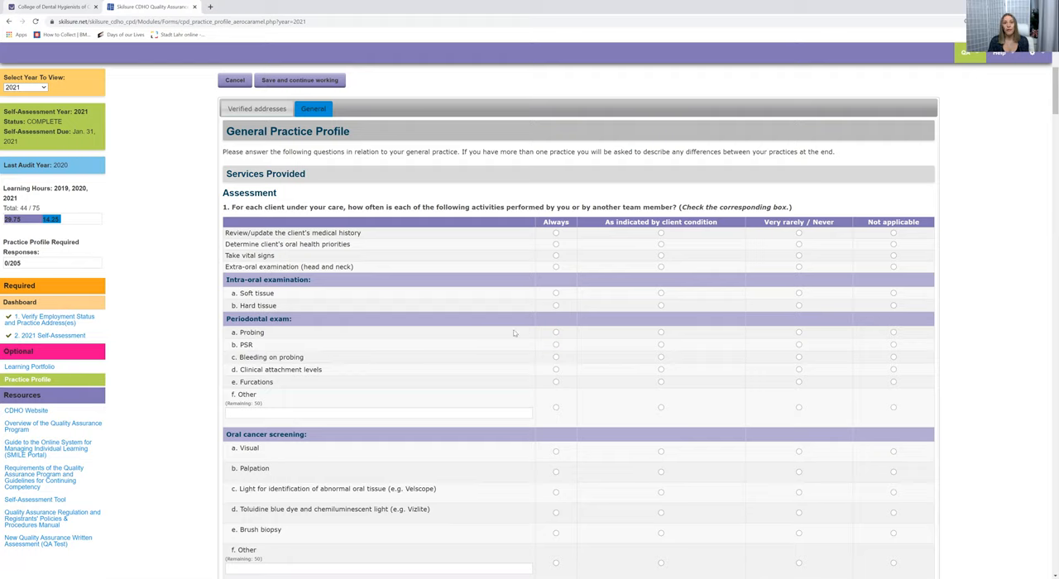
scroll(up, 3)
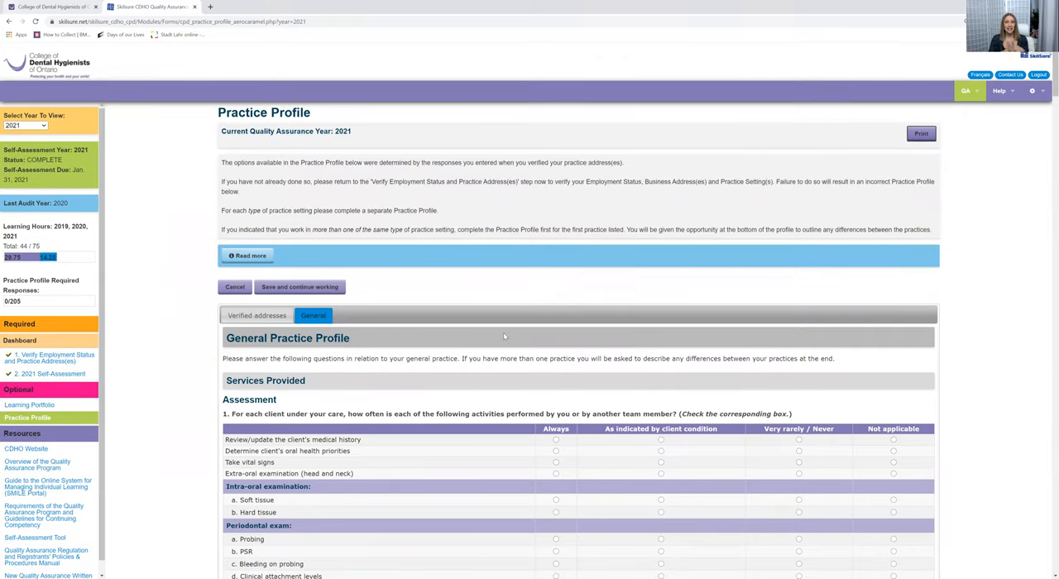
mouse_move(584, 14)
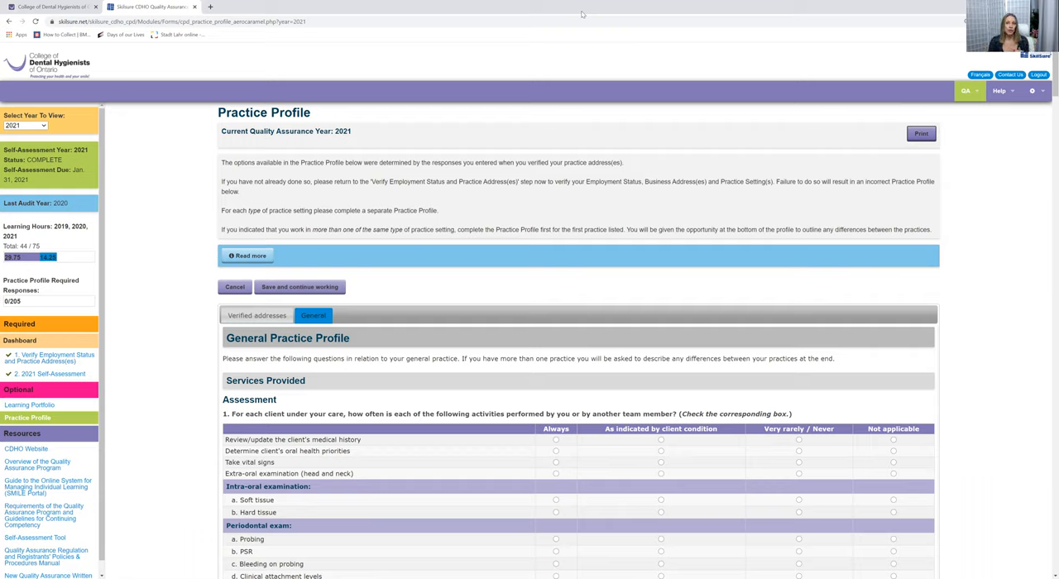
mouse_move(562, 76)
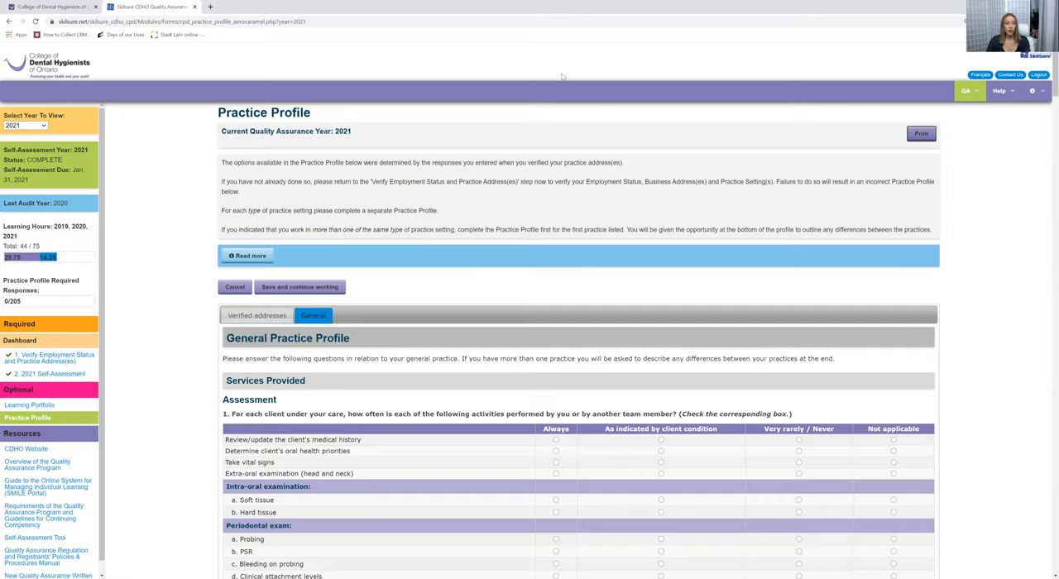
scroll(down, 3)
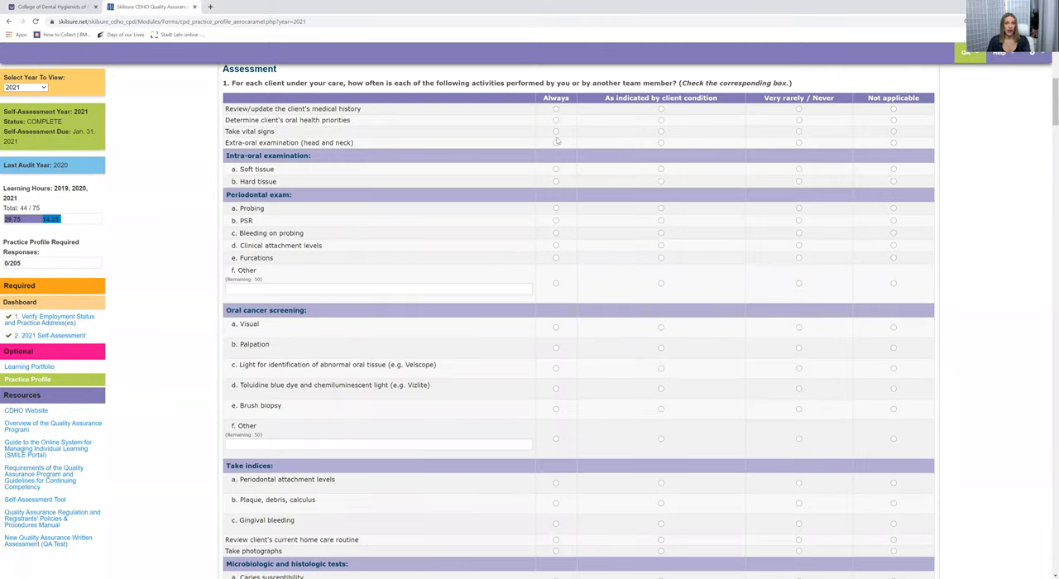
mouse_move(437, 338)
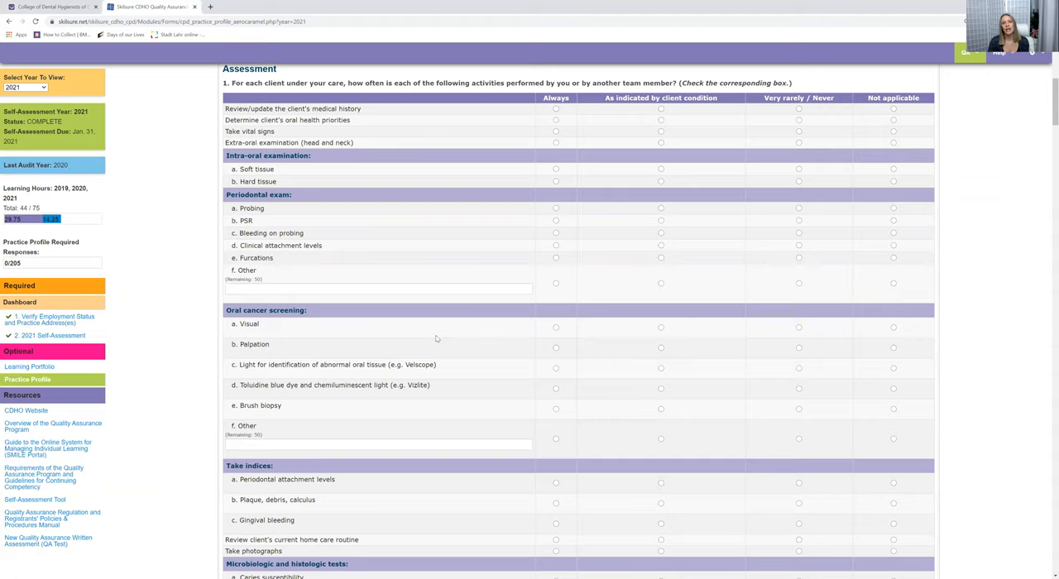
scroll(up, 3)
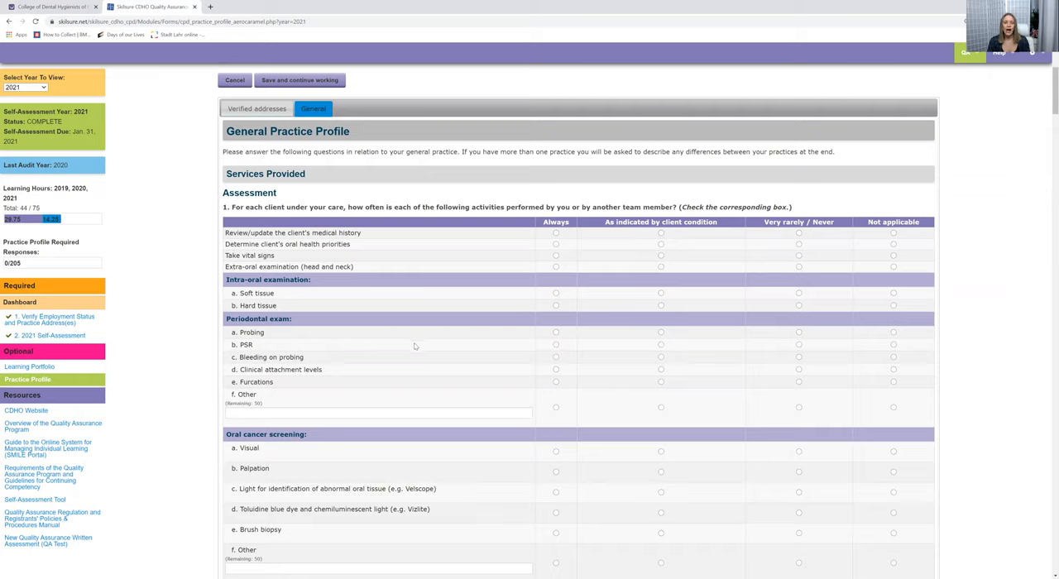
mouse_move(414, 346)
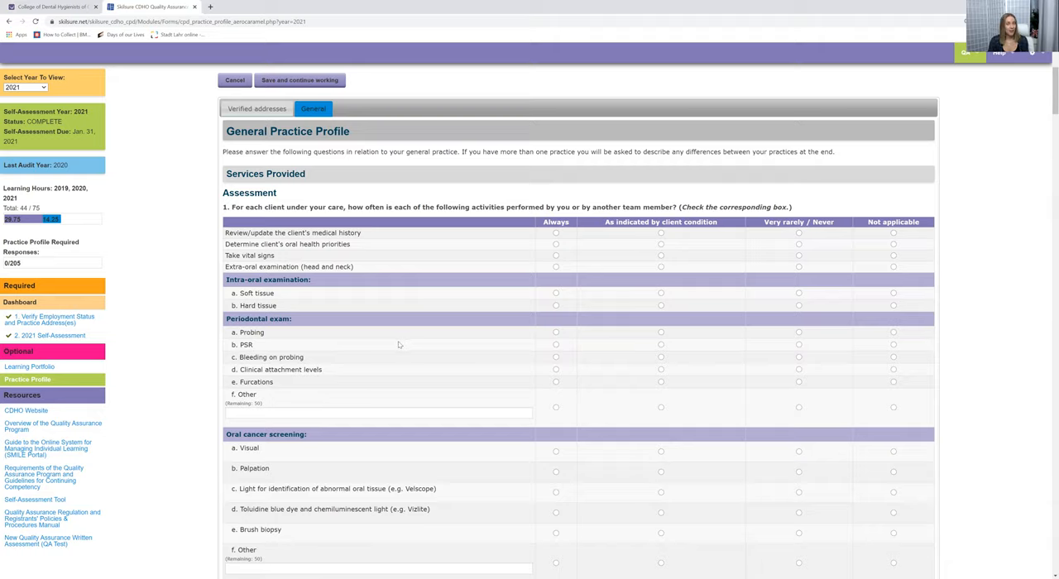
scroll(up, 3)
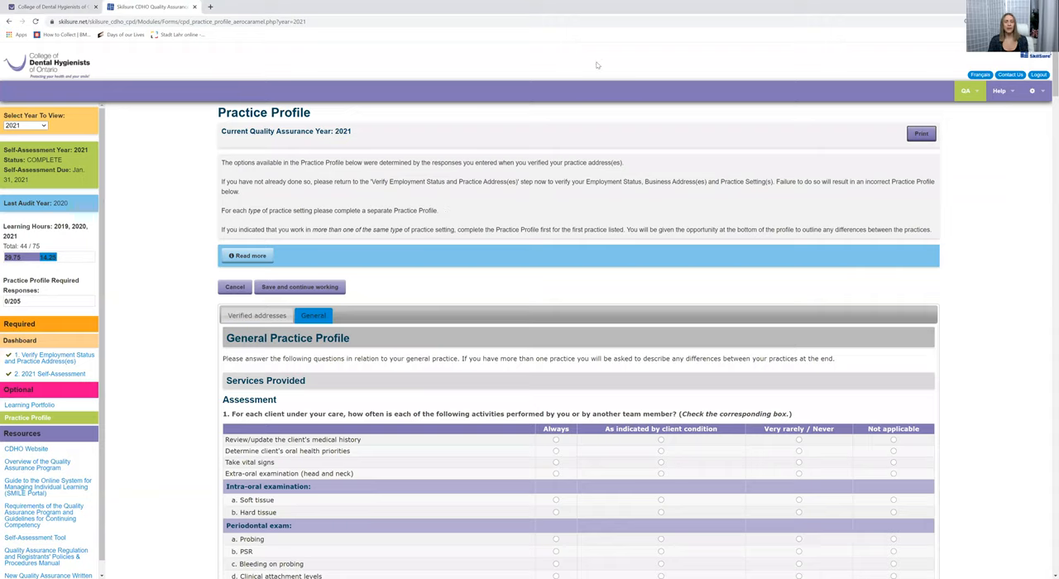